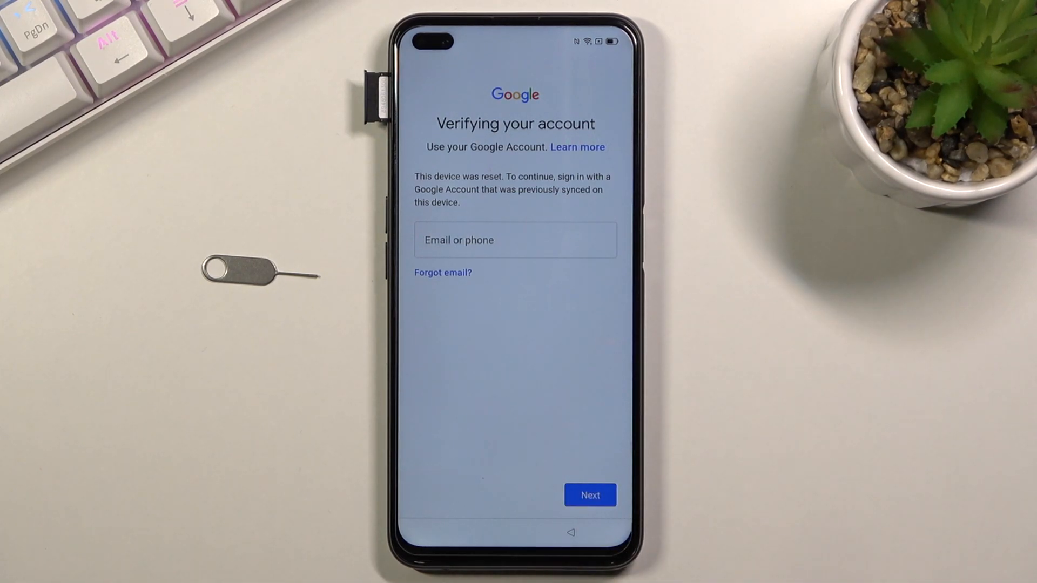
# - Move past account verification and choose Don't copy on the Copy data screen
pyautogui.click(590, 494)
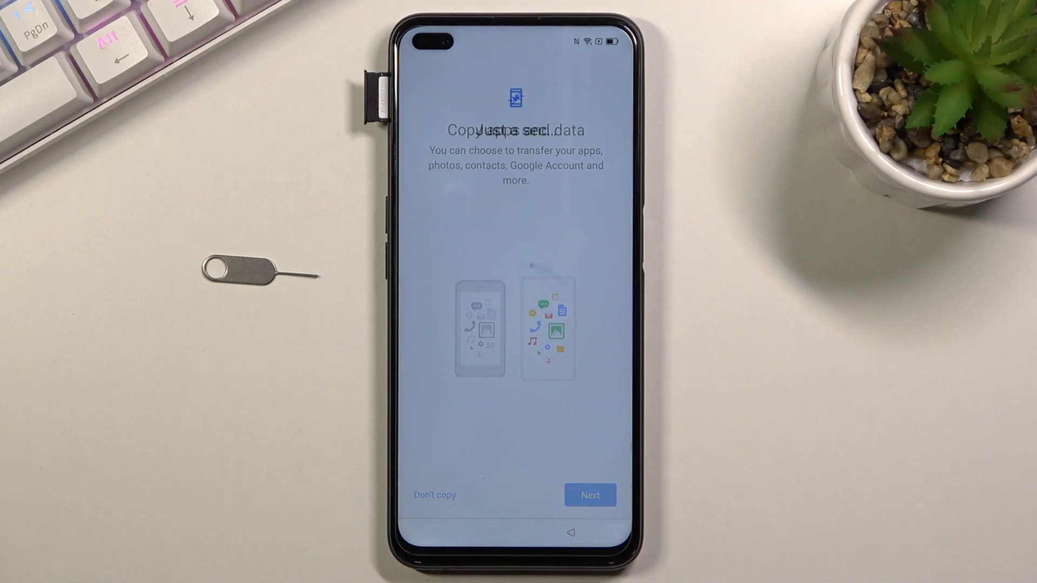
pyautogui.click(588, 495)
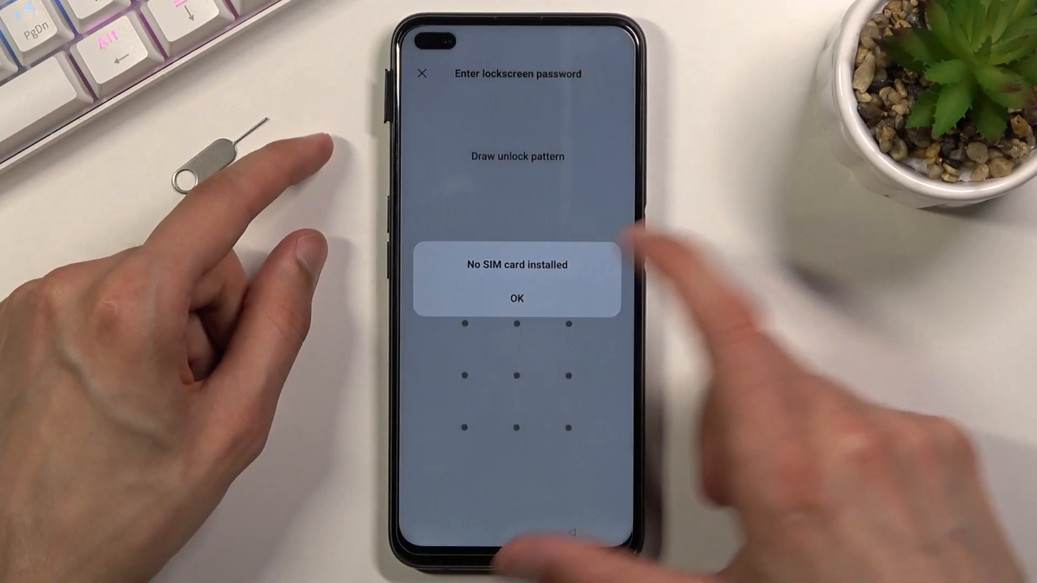
# - Dismiss the No SIM card notice and reach Settings via the notification shade gear
pyautogui.click(516, 298)
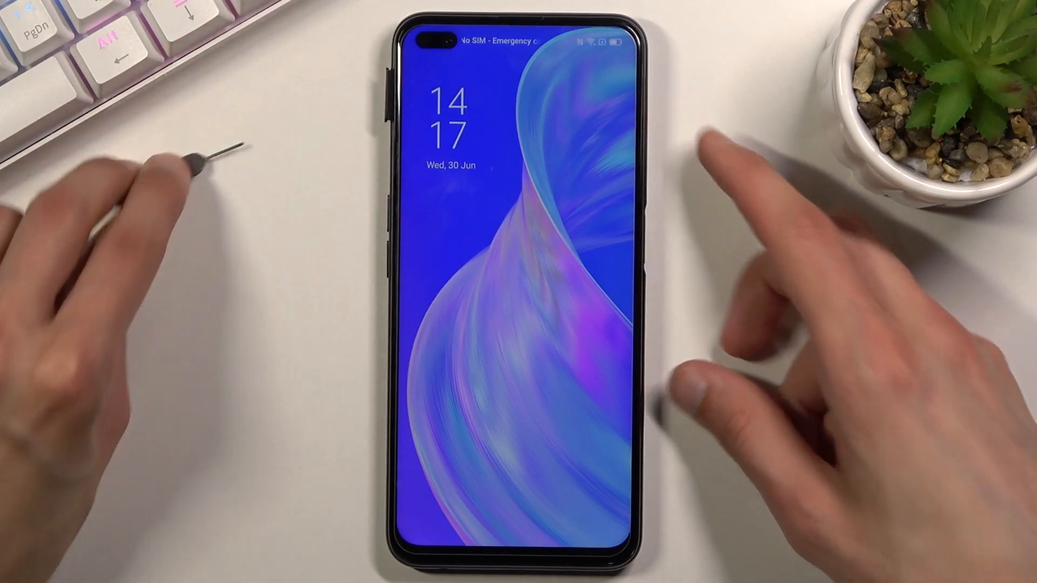
pyautogui.click(519, 225)
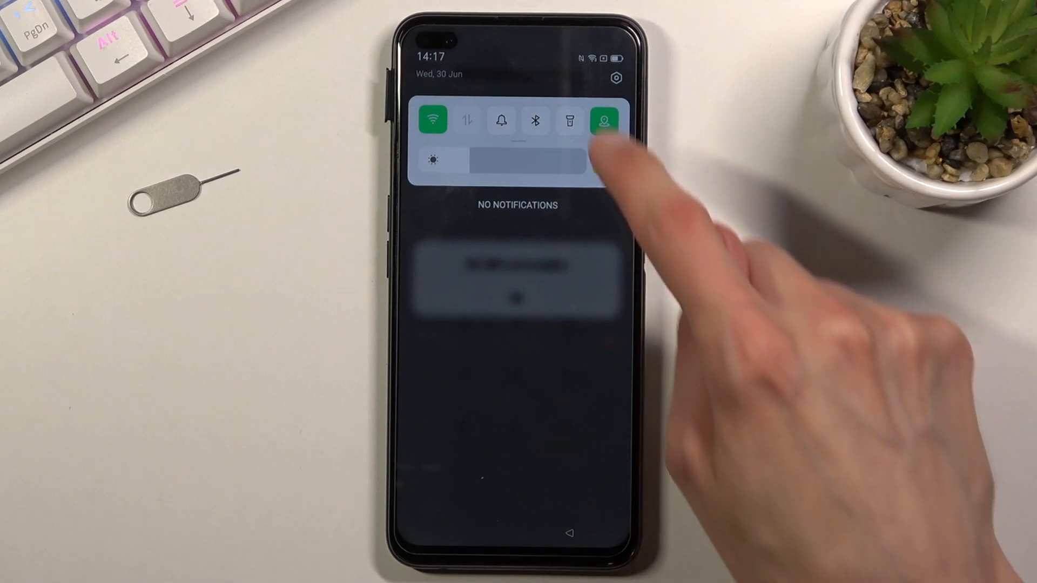
pyautogui.click(602, 120)
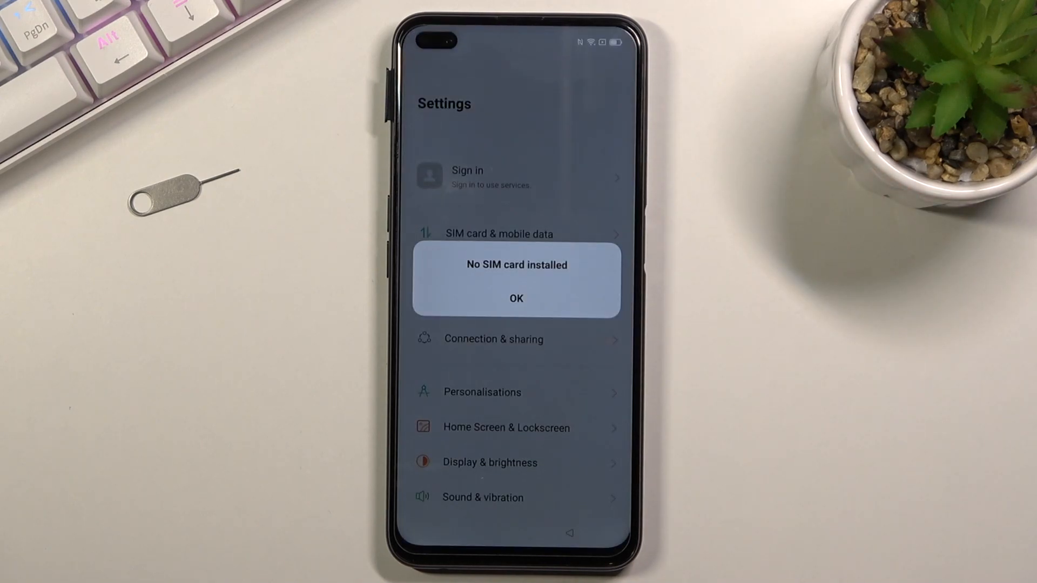
# - Dismiss the No SIM card notice and open Additional Settings from the Settings list
pyautogui.click(516, 298)
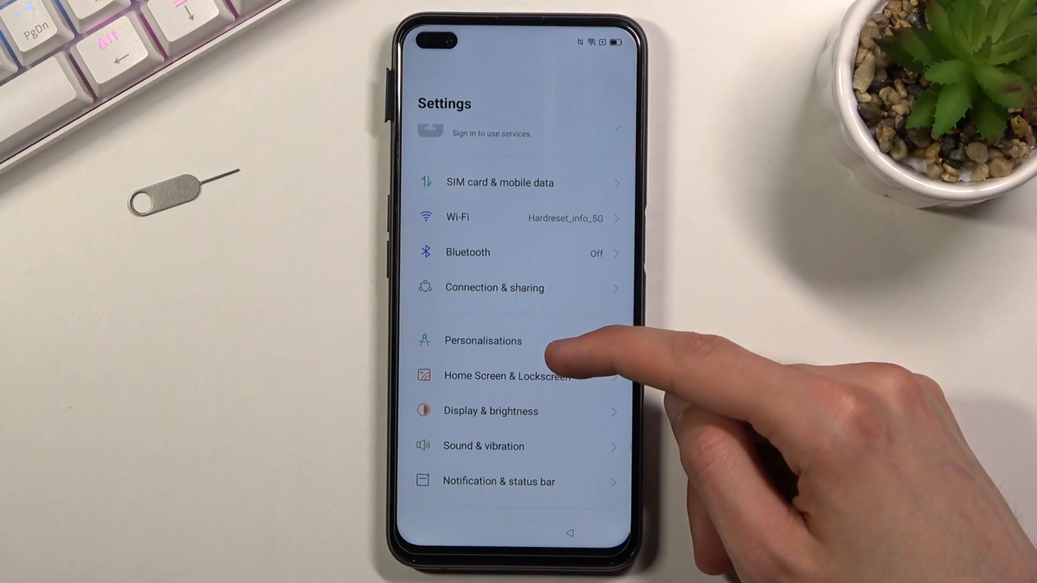
pyautogui.scroll(-3)
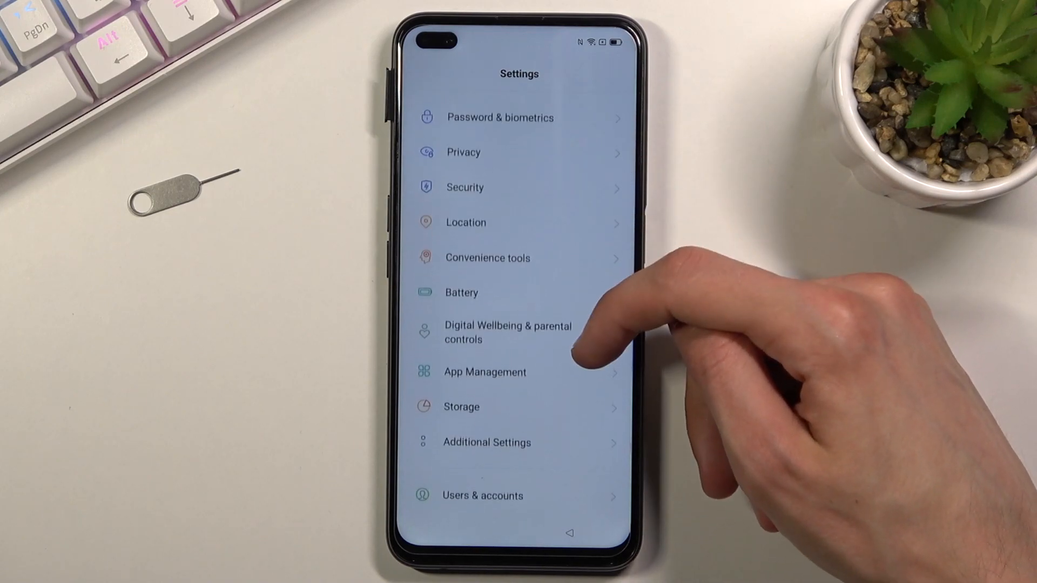
pyautogui.scroll(-3)
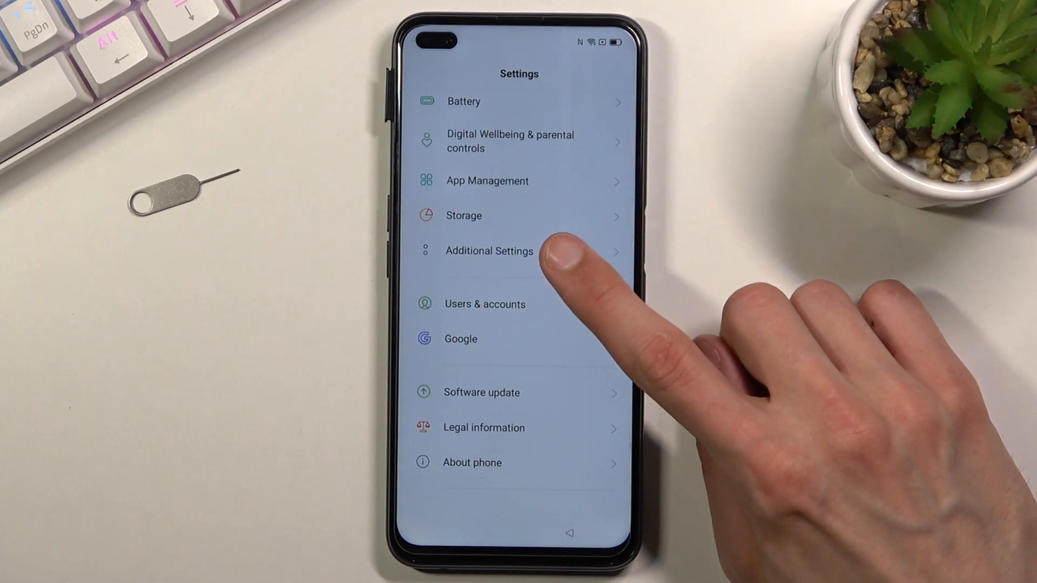
pyautogui.click(488, 250)
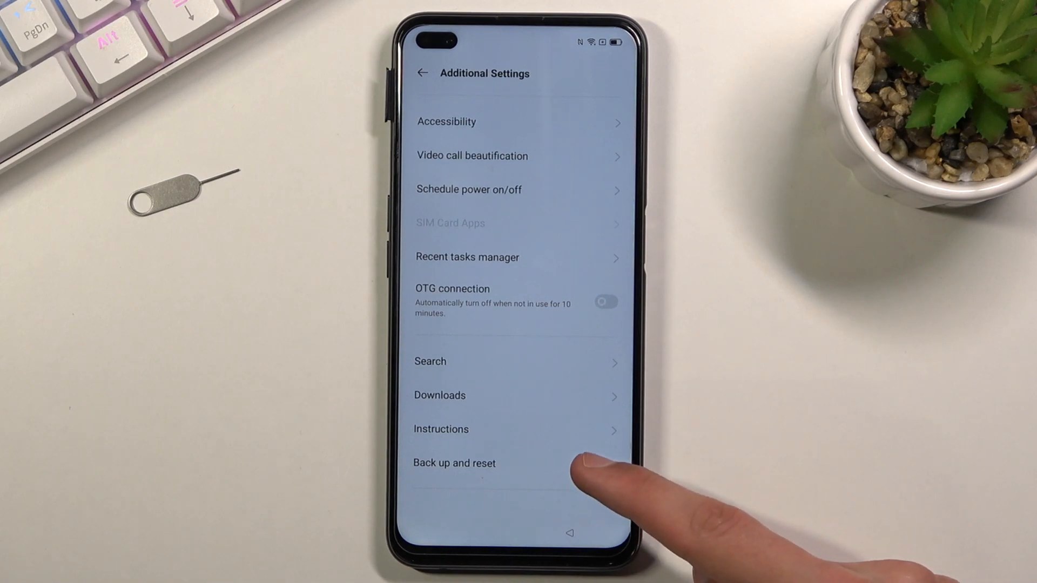
# - Go through Back up and reset to Erase all data (factory reset) and confirm erasing all data
pyautogui.click(453, 463)
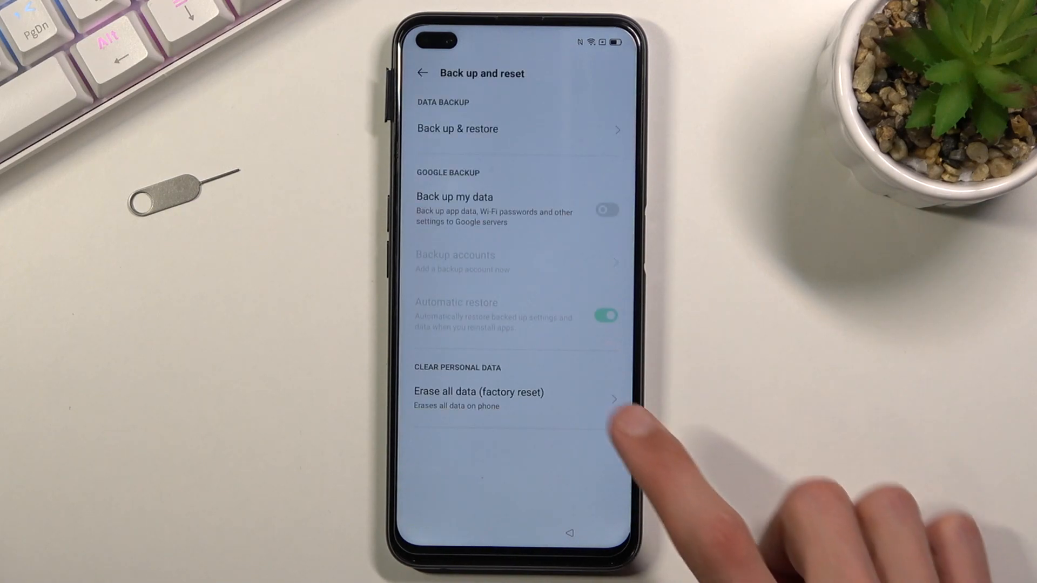
pyautogui.click(479, 391)
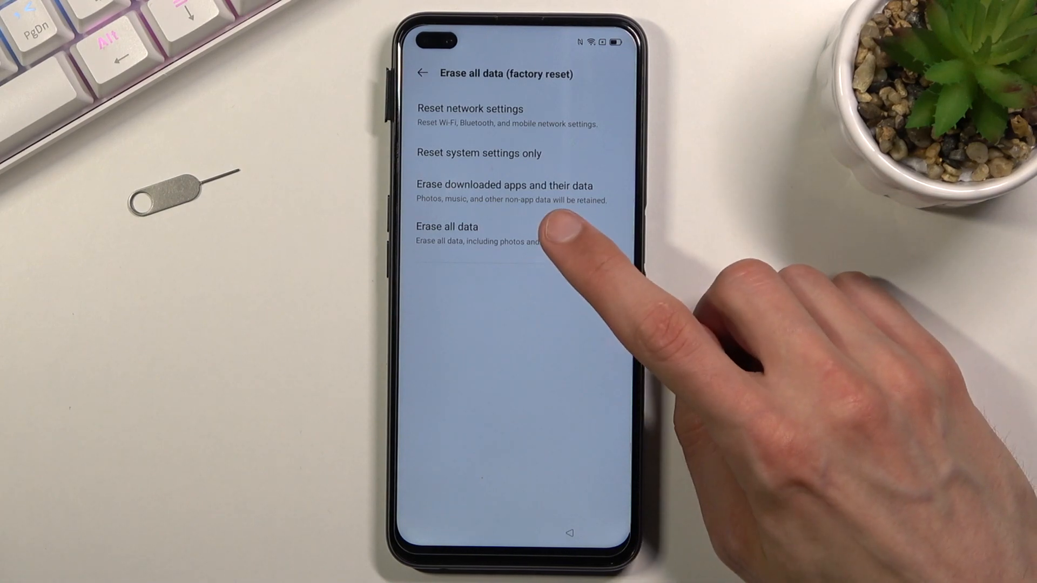
pyautogui.click(447, 226)
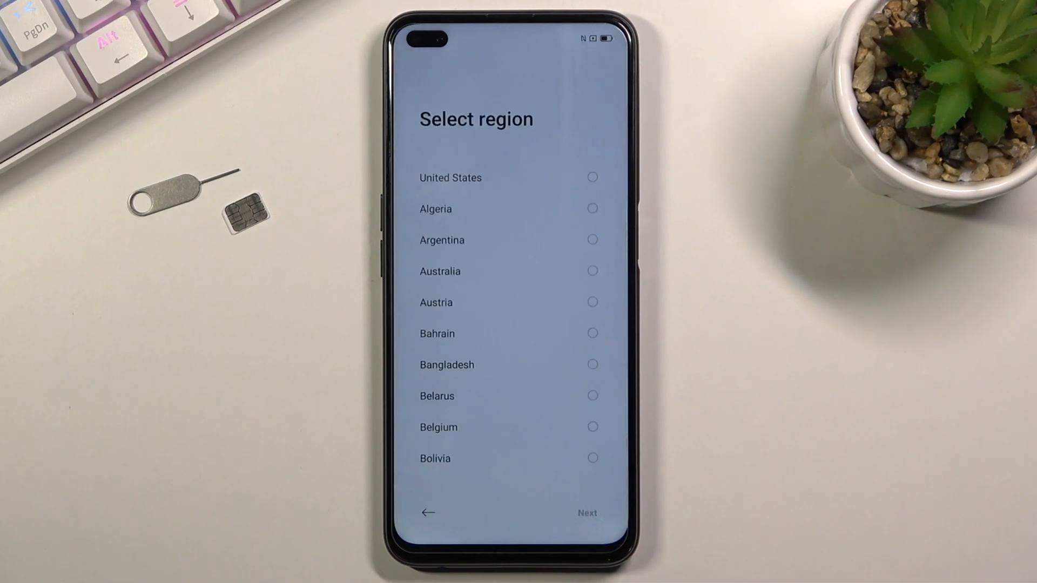
# - Choose United States as region, accept the User Agreement, privacy and User Experience Program screens
pyautogui.click(591, 177)
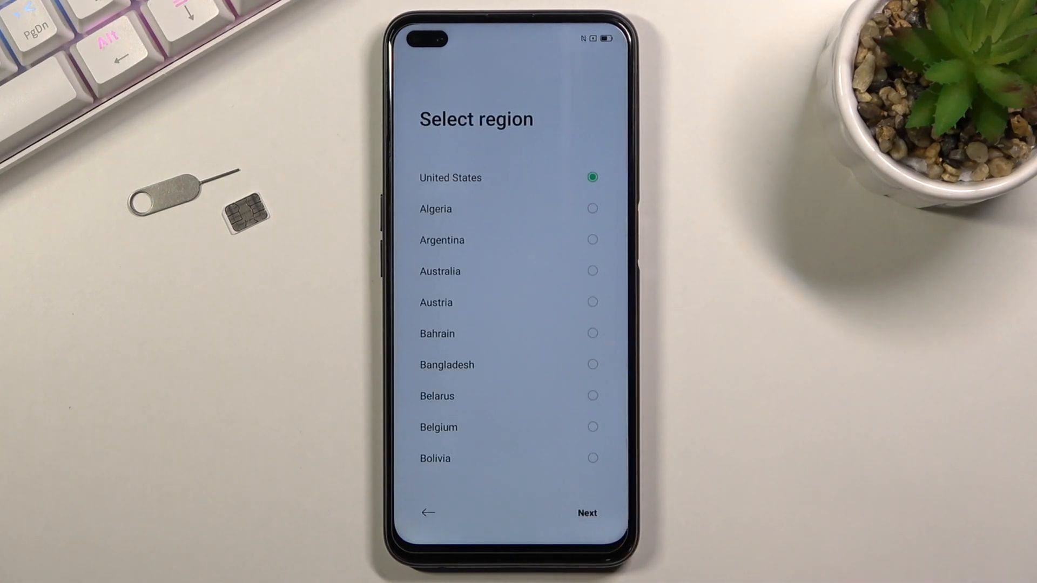
pyautogui.click(587, 513)
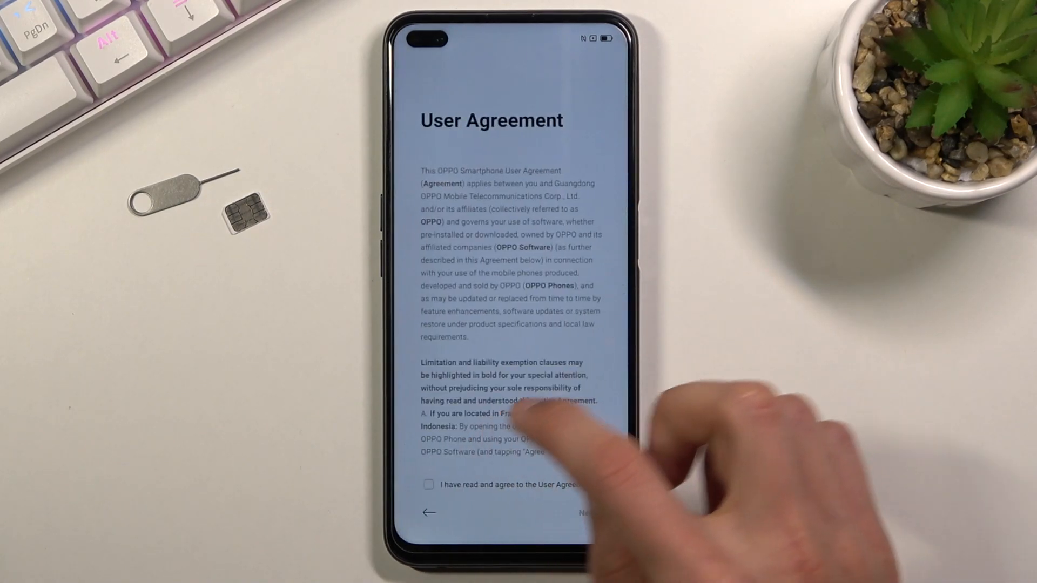
pyautogui.click(585, 512)
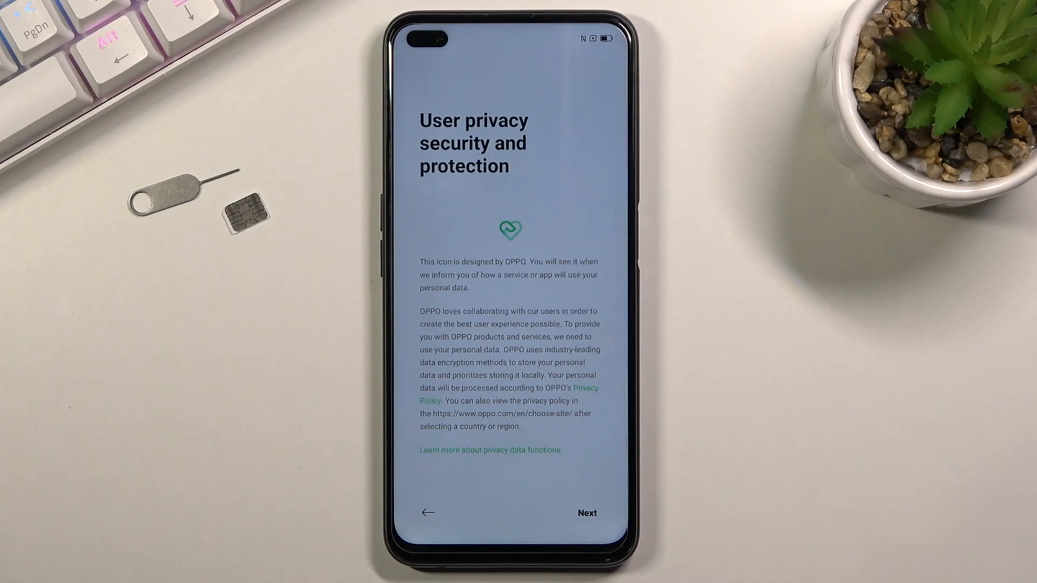
pyautogui.click(587, 513)
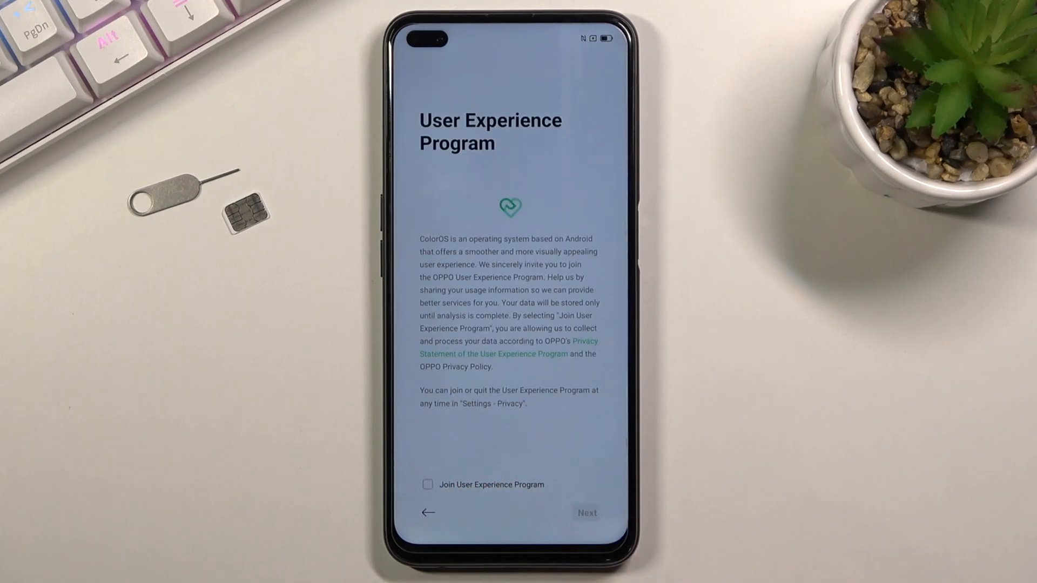
pyautogui.click(586, 512)
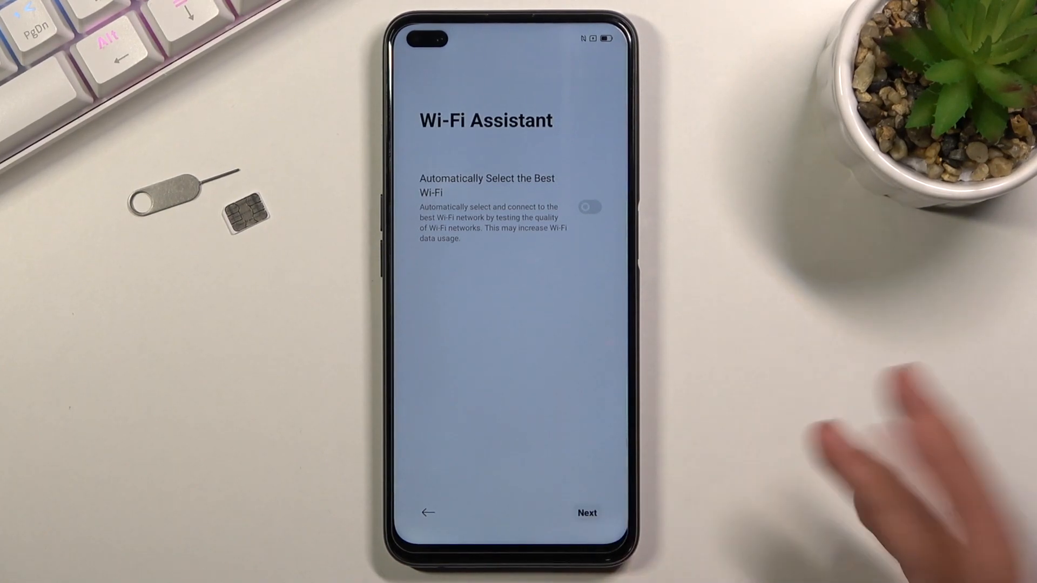
# - Pass Wi-Fi Assistant, accept Google Services, choose Later for unlock method, and Get started to the home screen
pyautogui.click(587, 512)
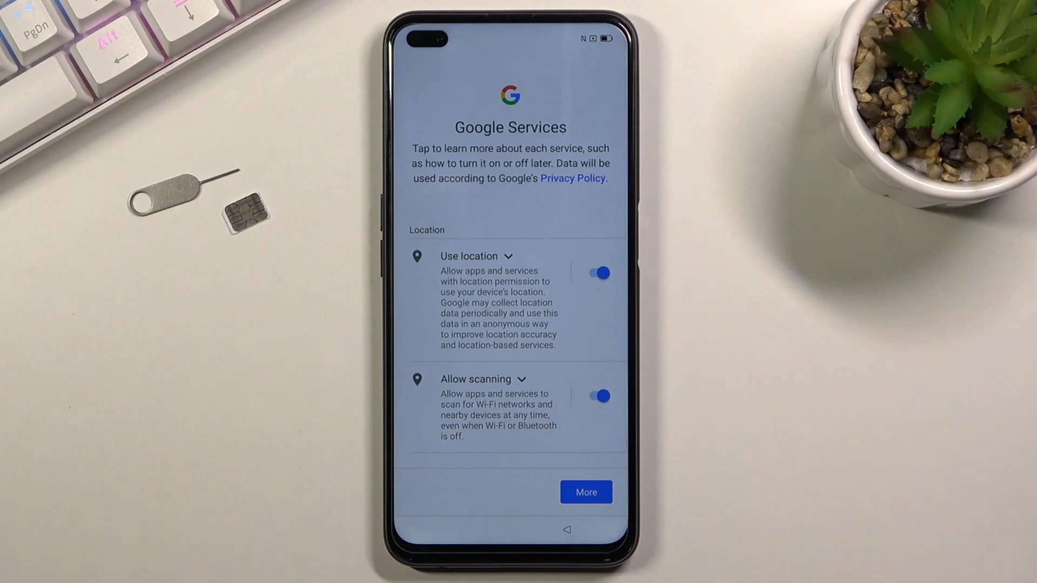
pyautogui.scroll(-3)
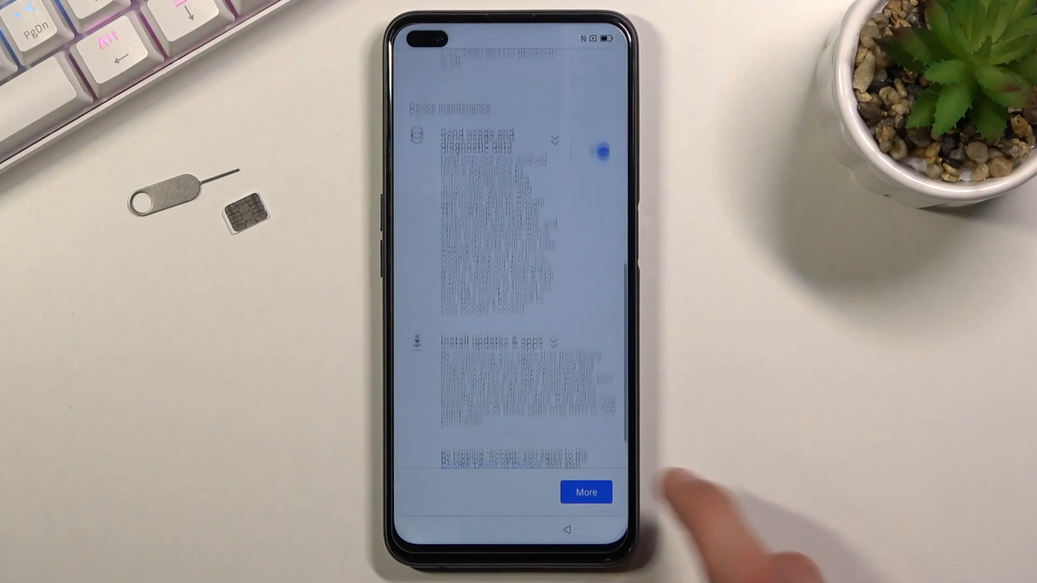
pyautogui.click(586, 492)
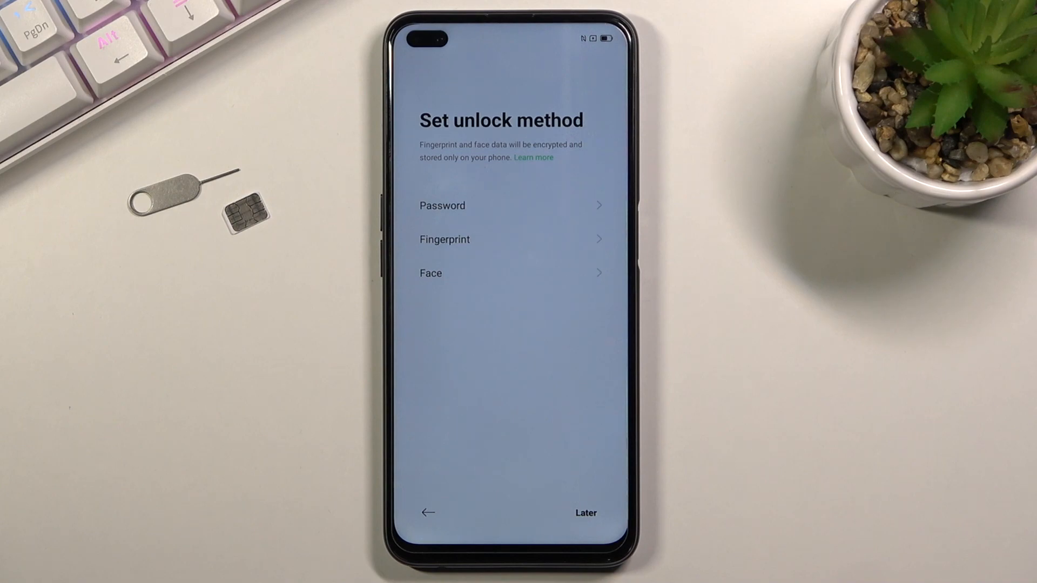
pyautogui.click(444, 239)
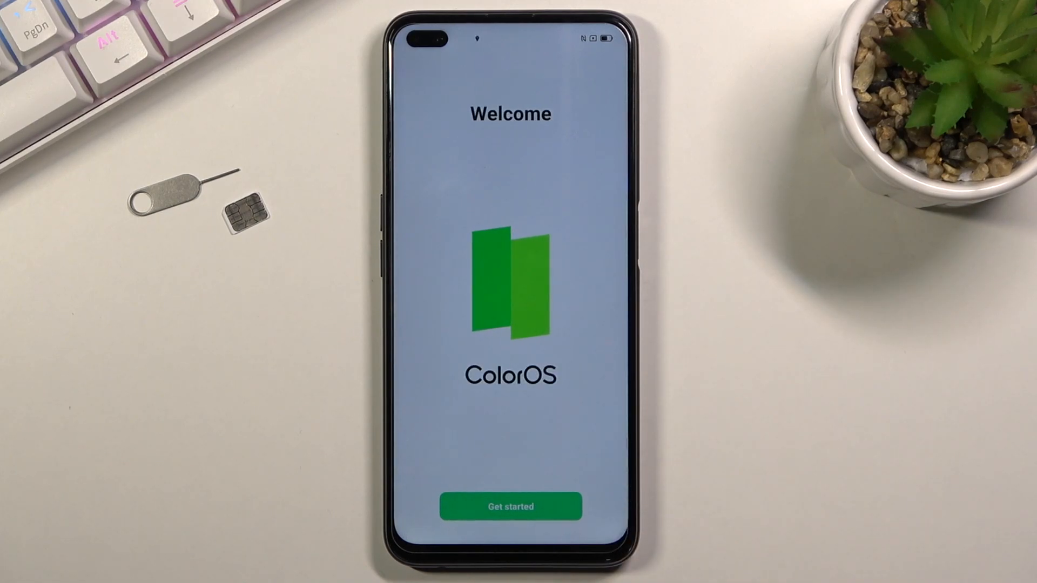
pyautogui.click(509, 506)
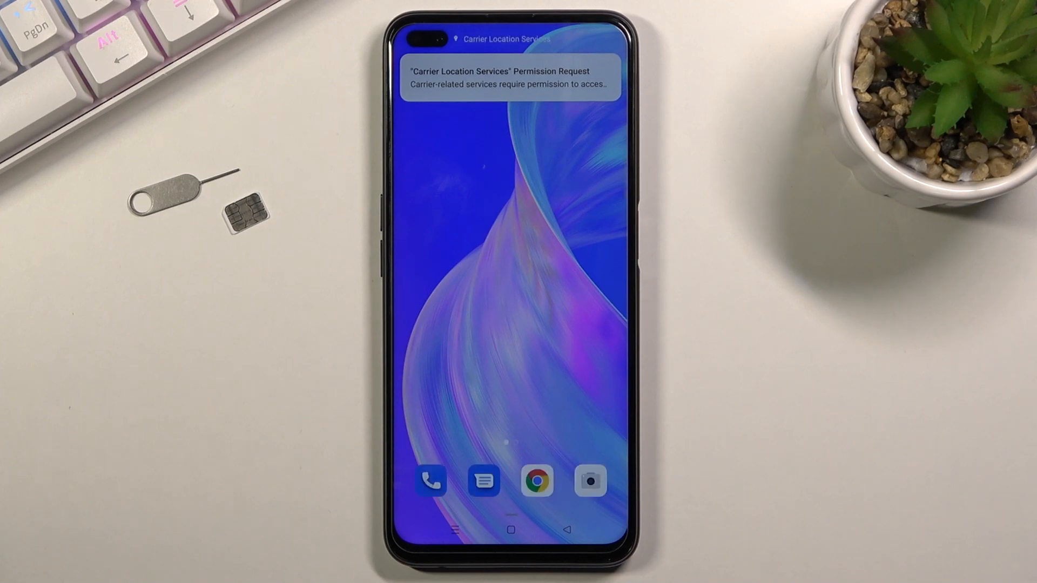